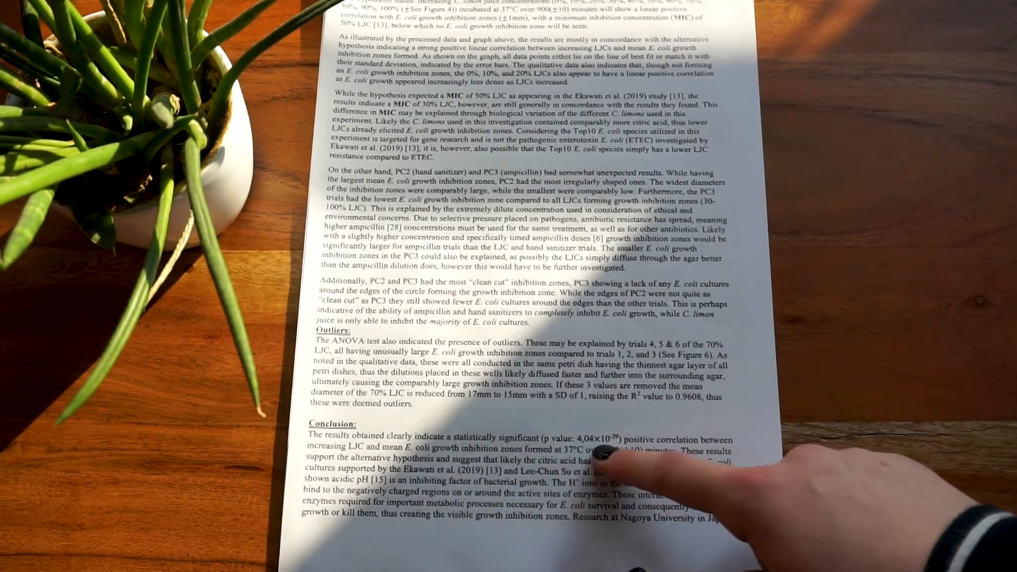
mouse_move(712, 461)
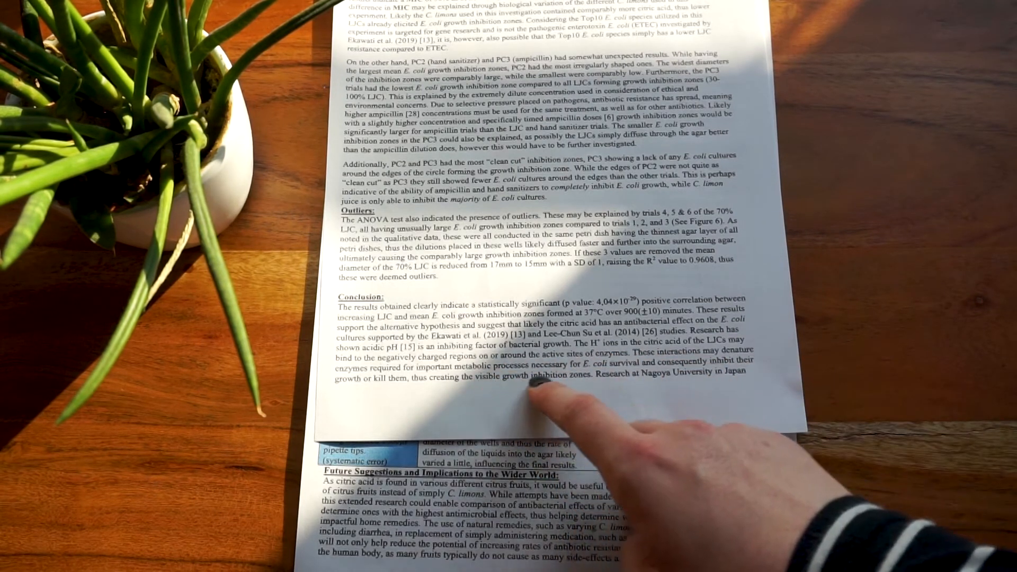
mouse_move(519, 389)
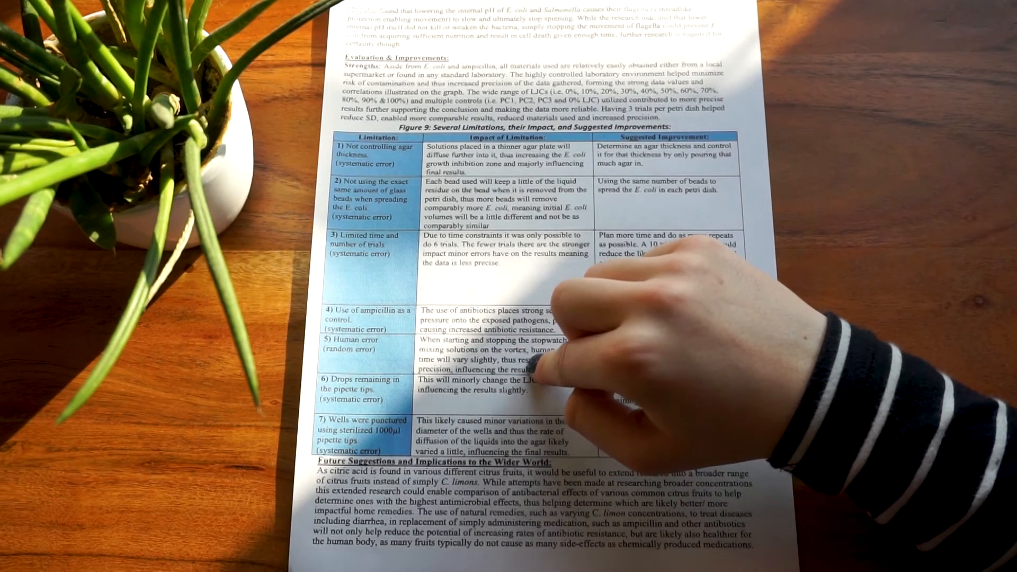
mouse_move(584, 293)
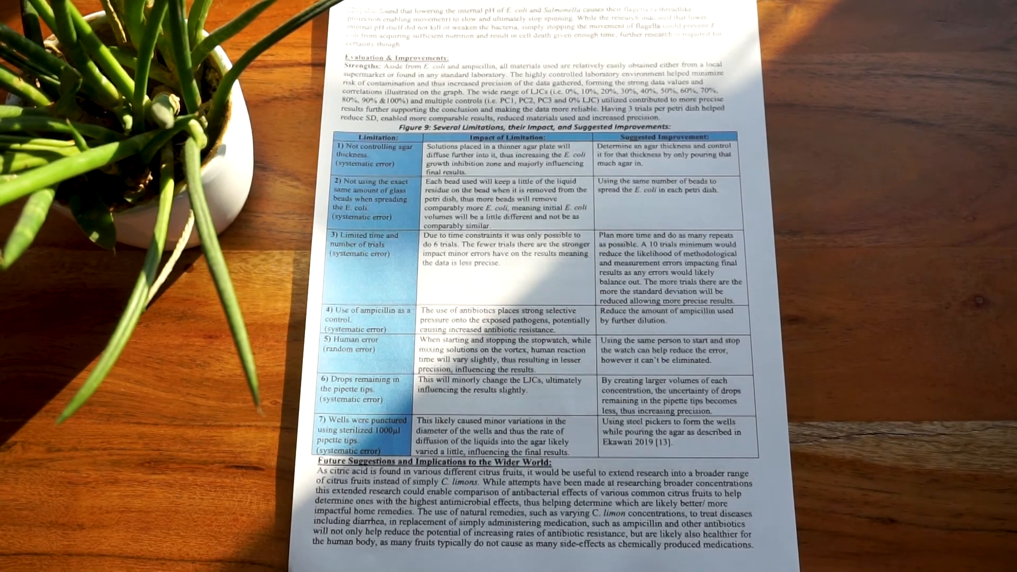